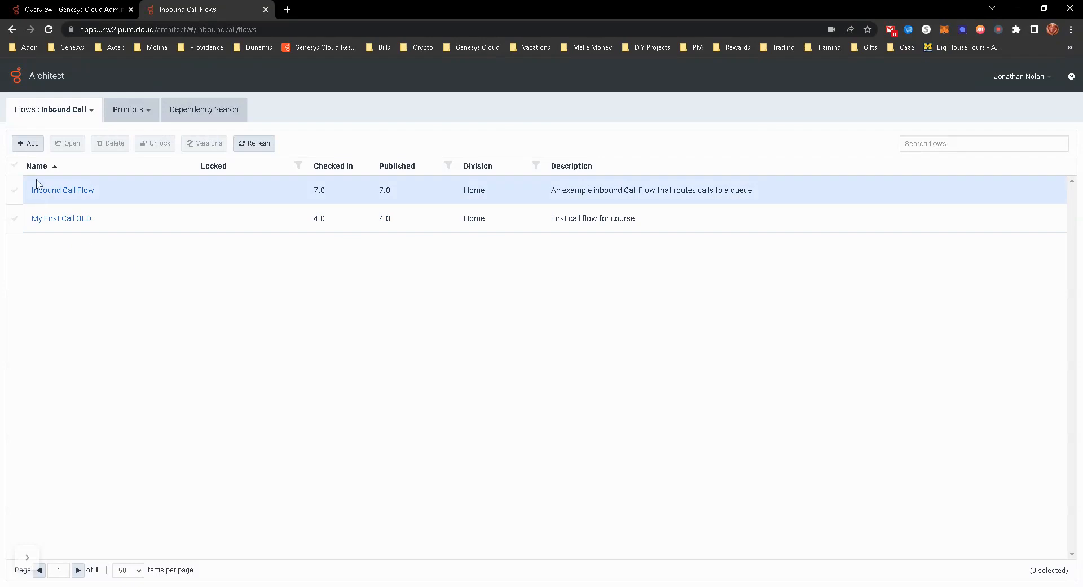
Start a new inbound call flow and name it 'My First Call Flow'
click(27, 143)
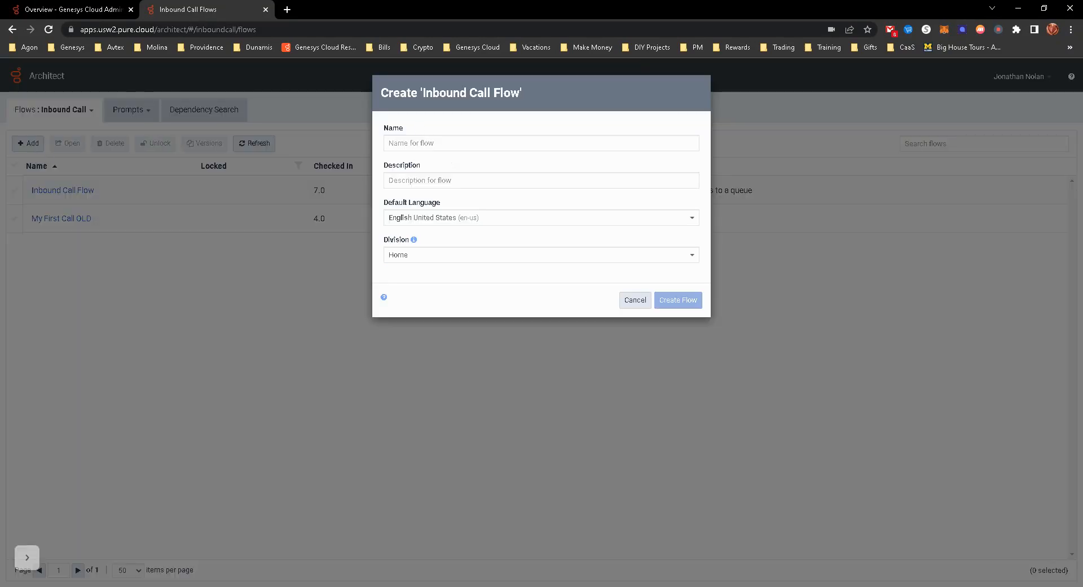
text(My First)
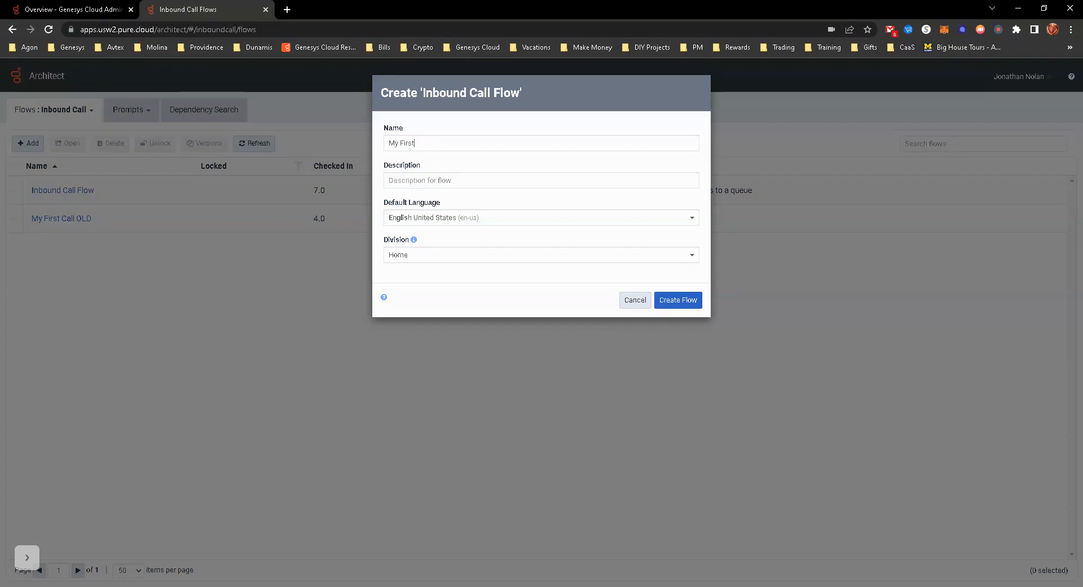
text(Call Flow)
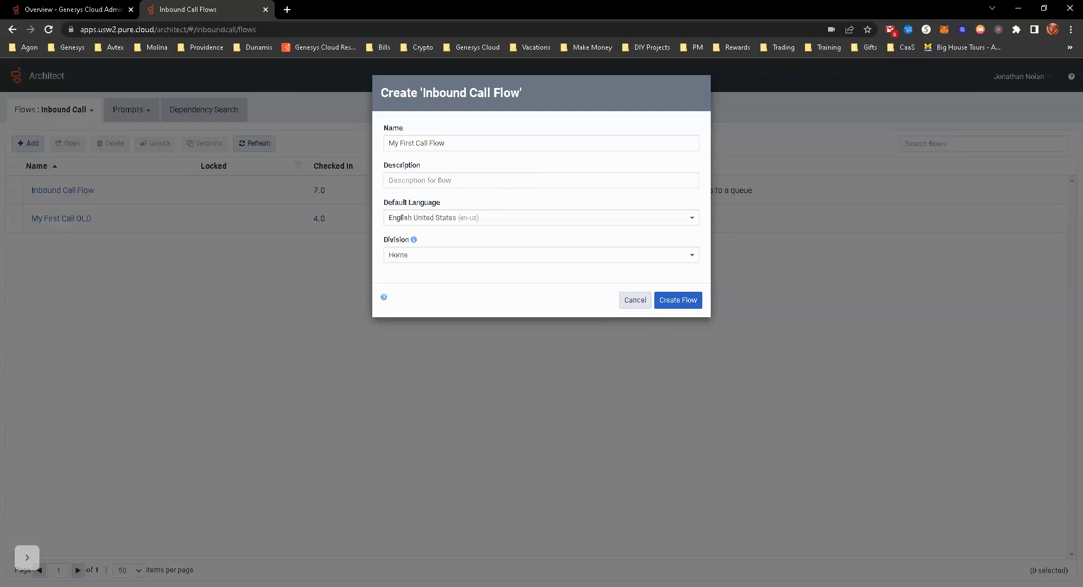
Create the flow 'My First Call Flow' with the entered name
click(676, 299)
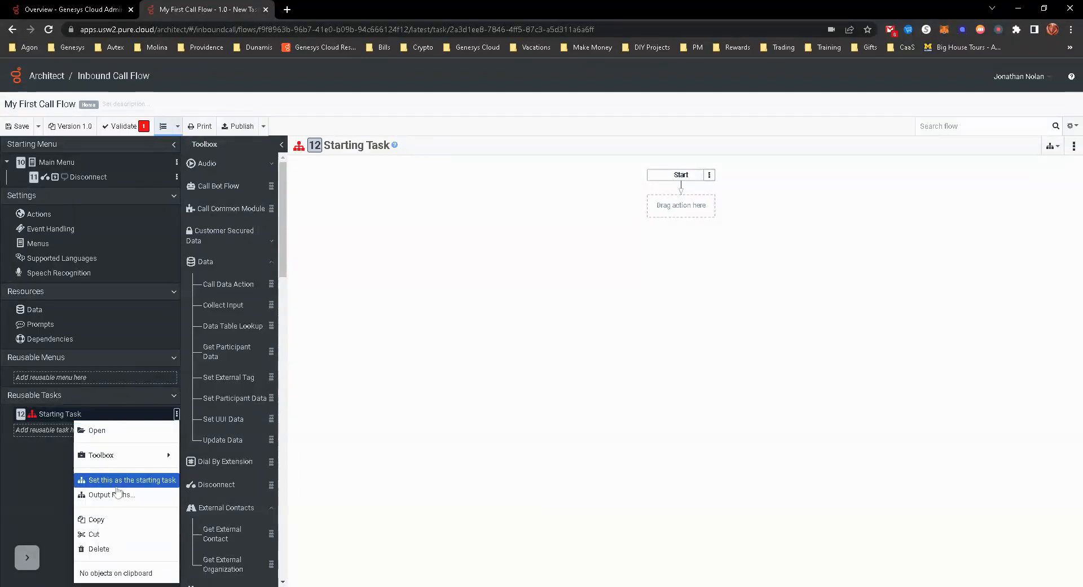
Make Starting Task the flow's starting task
click(131, 480)
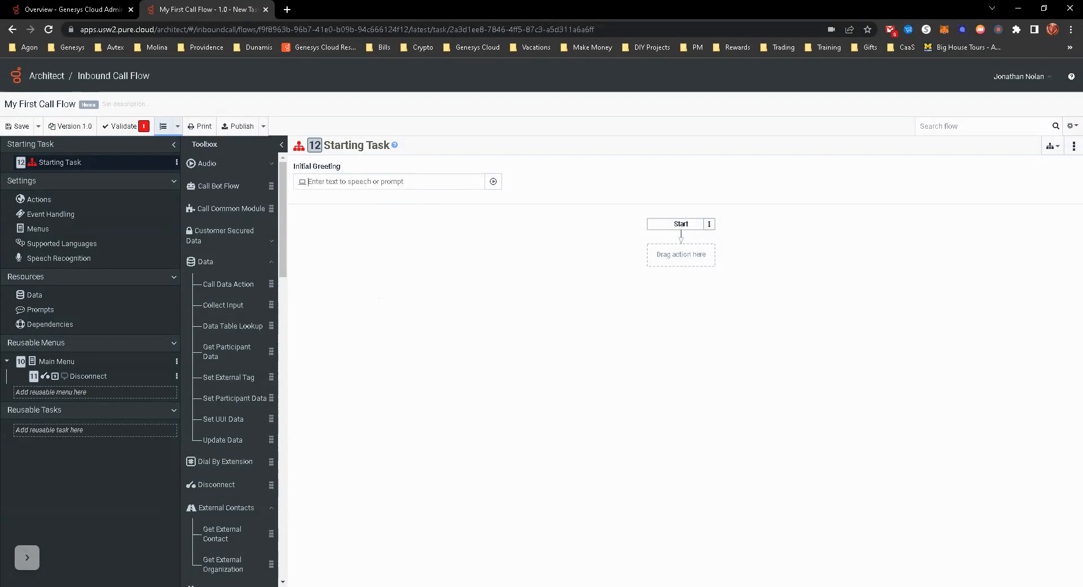
Collapse the Data category and expand the Flow category in the Toolbox
right_click(681, 254)
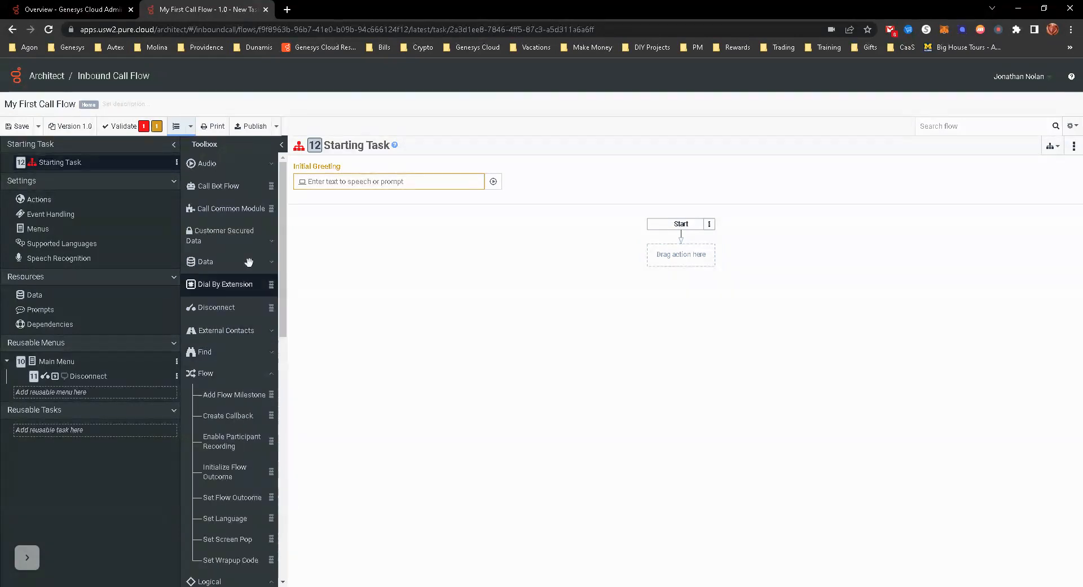
click(206, 164)
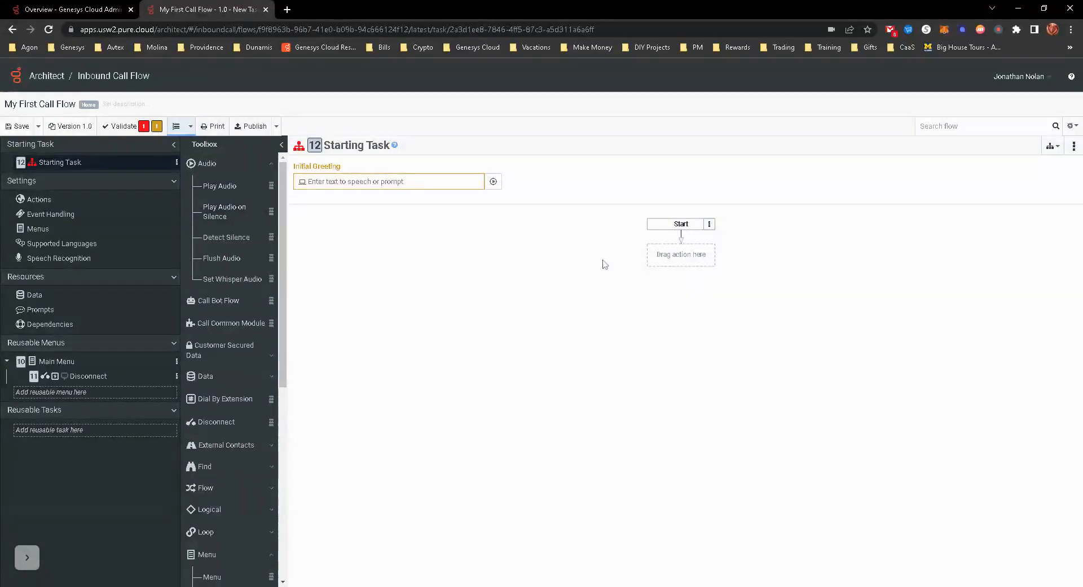
Add a Play Audio action directly under Start in Starting Task
drag(218, 186, 576, 254)
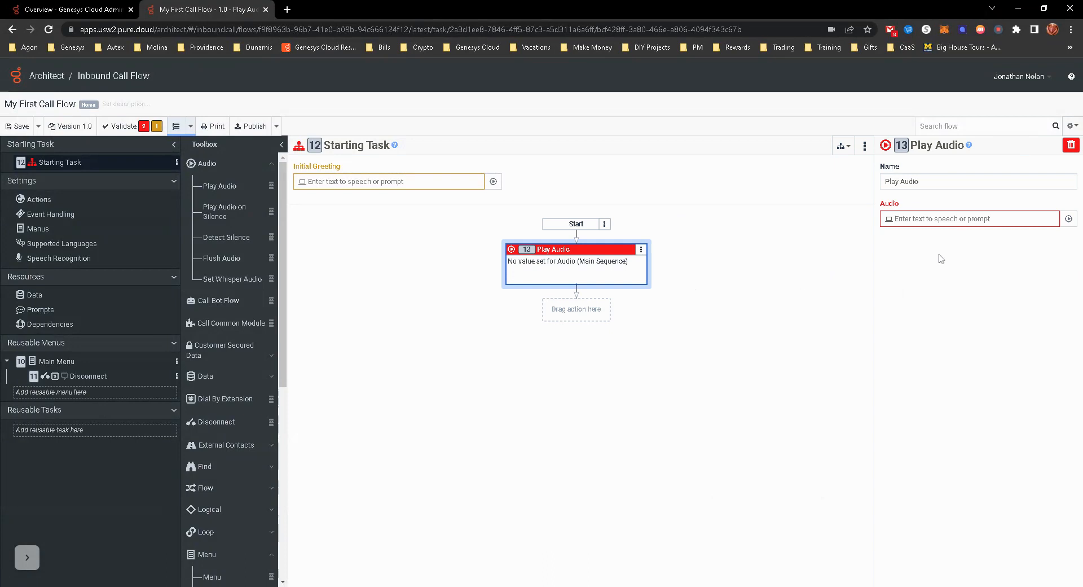
Set the Play Audio action to the DunamisConsulting_Welcome prompt
text(wlco)
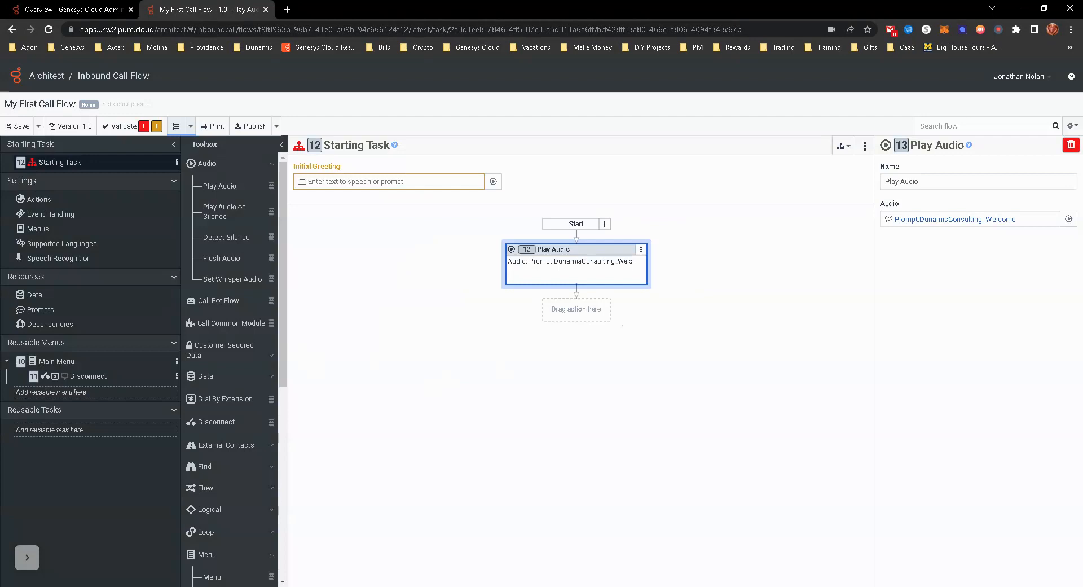
Scroll the Toolbox down to reach the Transfer to ACD action
scroll(down, 3)
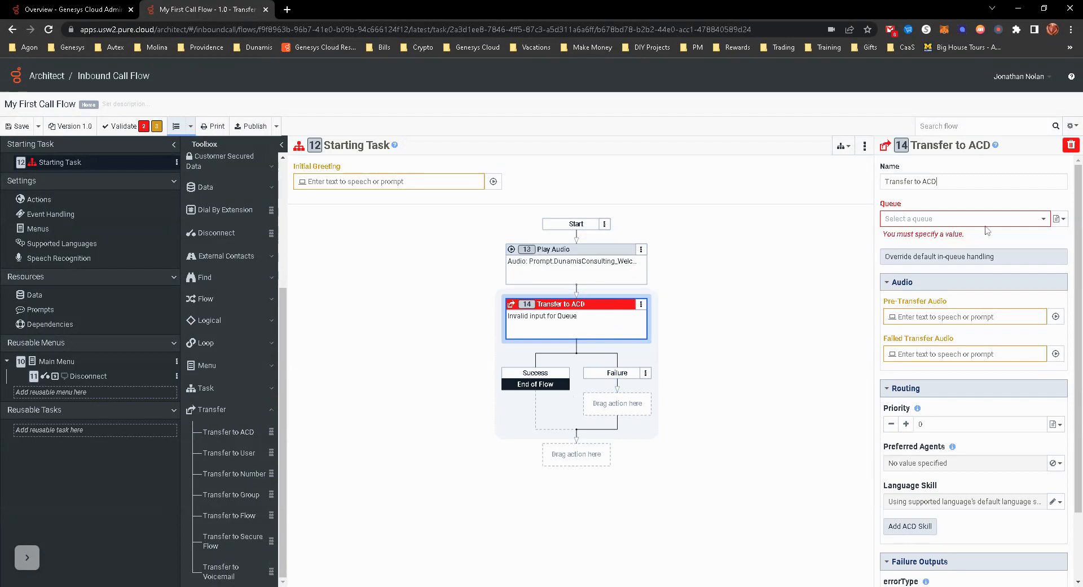
click(960, 219)
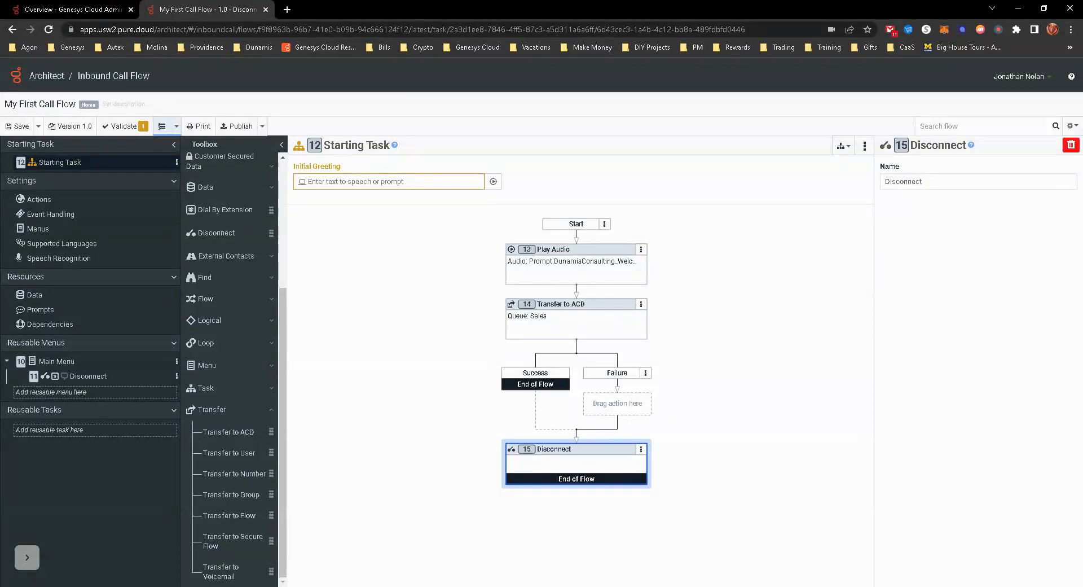
mouse_move(808, 424)
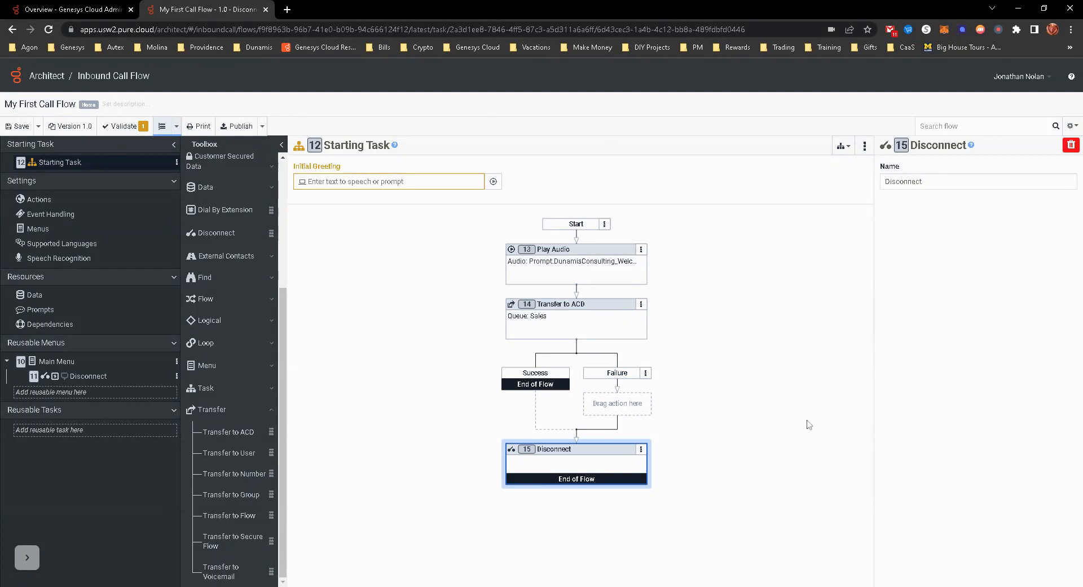